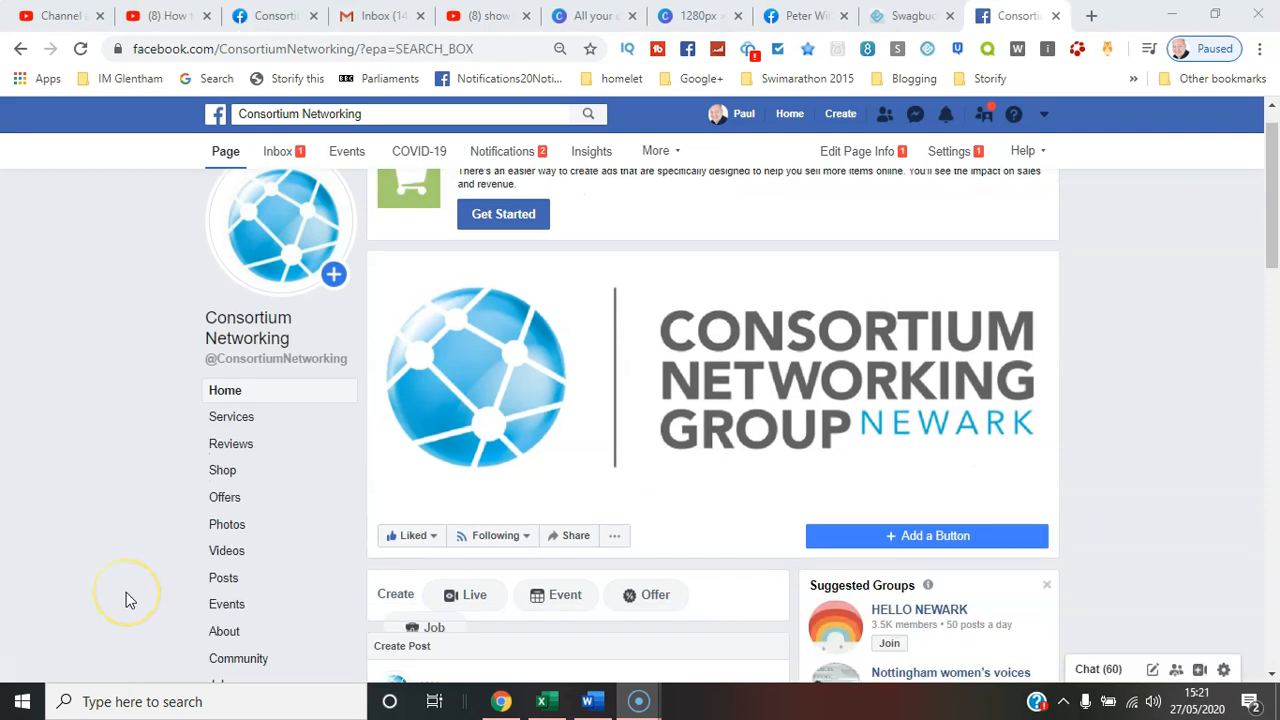
- Show the Consortium Networking page's Reviews, sorted Most Recent, with the latest recommendation ready for reply
click(232, 444)
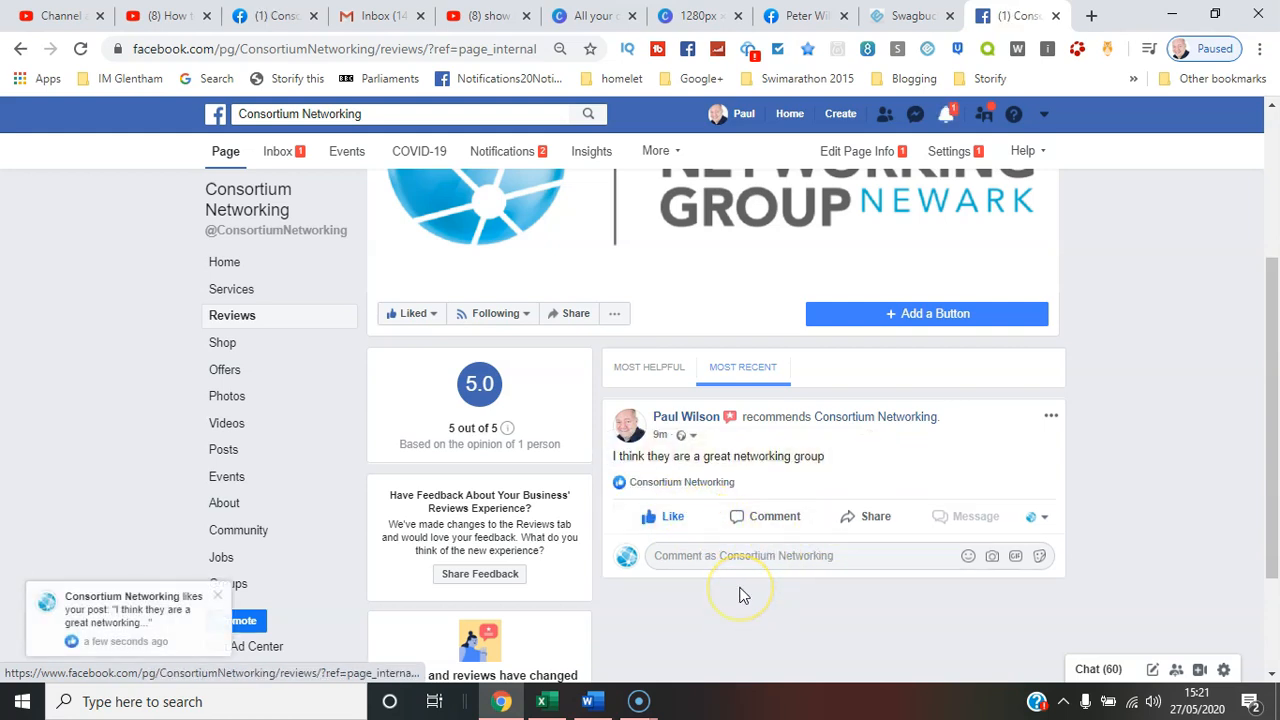